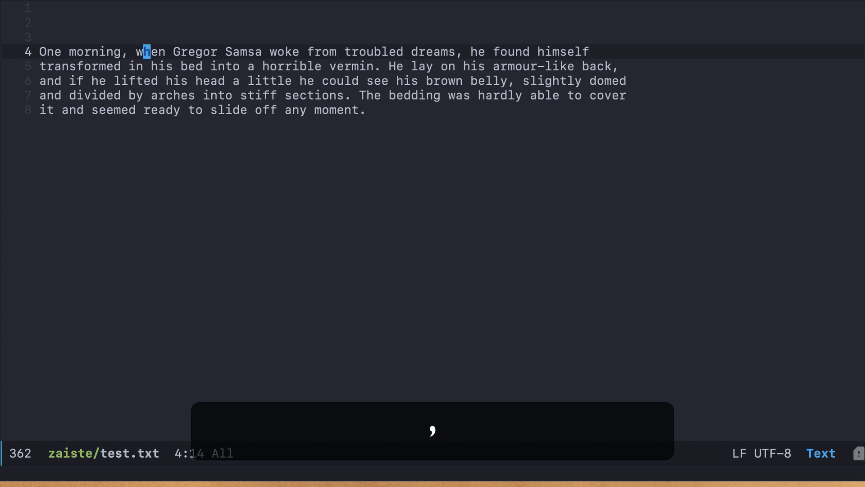
Repeat the last snipe backward, then t-jump to land just before the w of 'when'
{"action": "key", "text": "b"}
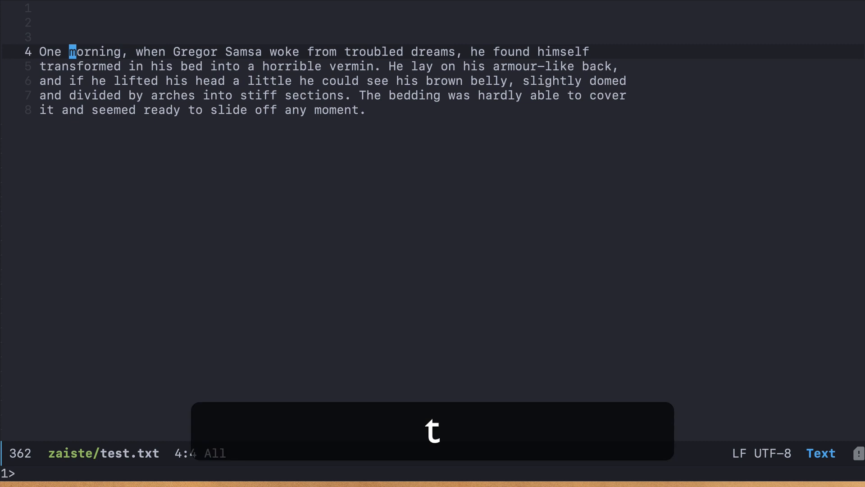
{"action": "key", "text": "t"}
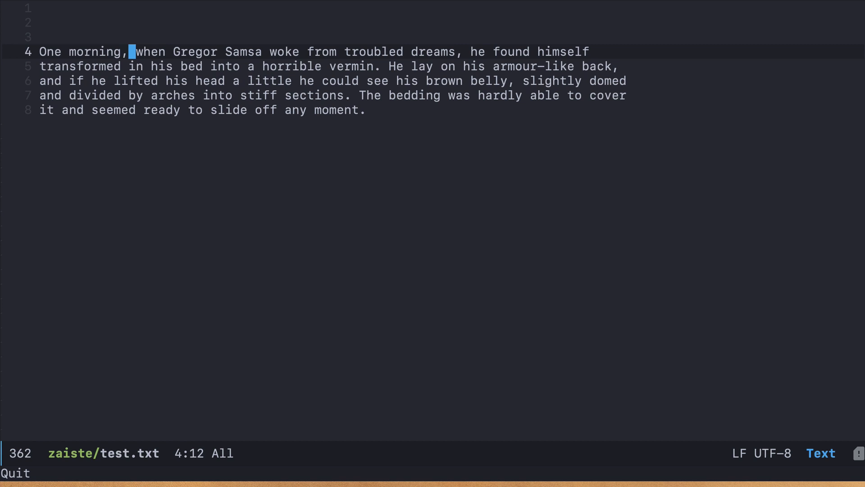
Return the cursor to the O of 'One' at the start of line 4
{"action": "key", "text": "b"}
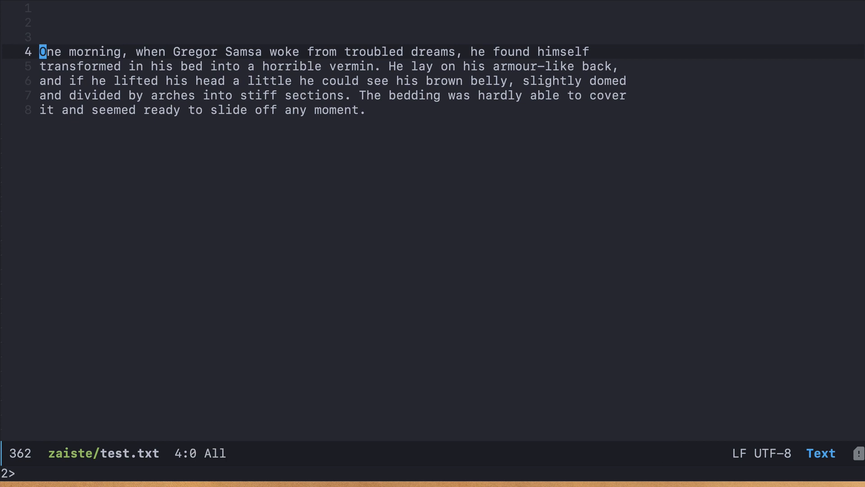
{"action": "key", "text": "e"}
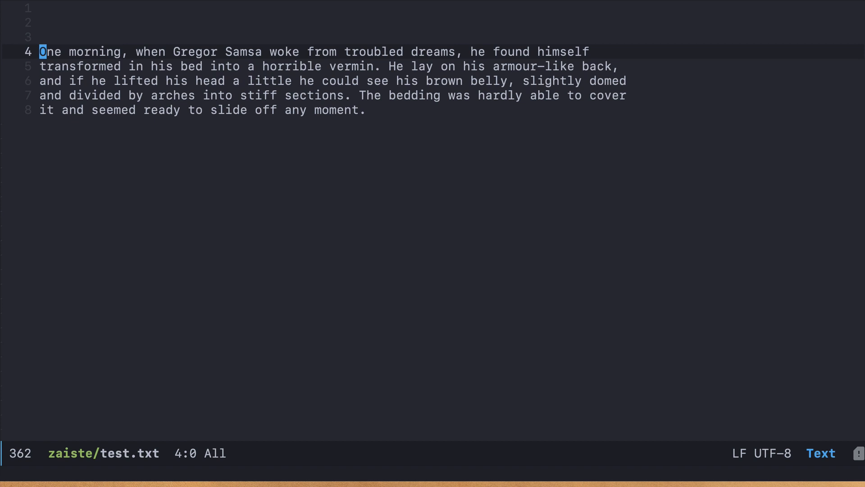
Snipe through the repeated h and b letters with ; repeats, reaching 'brown' and dropping to the next line
{"action": "key", "text": "w"}
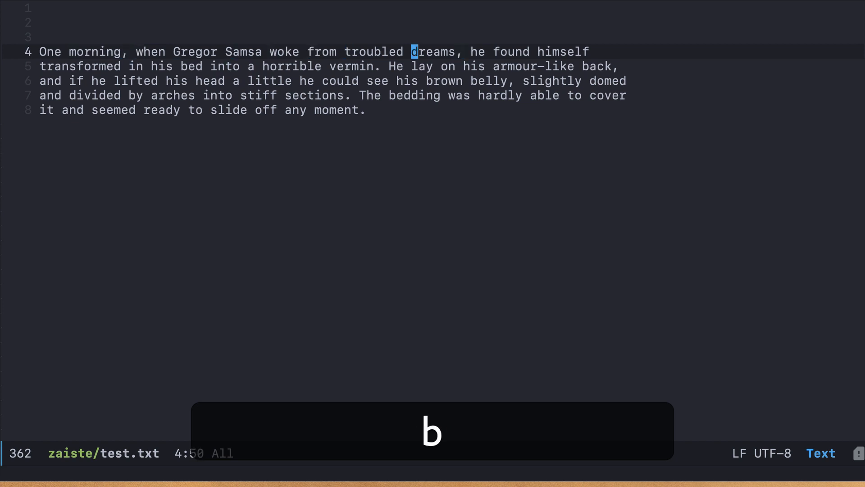
{"action": "key", "text": "shift"}
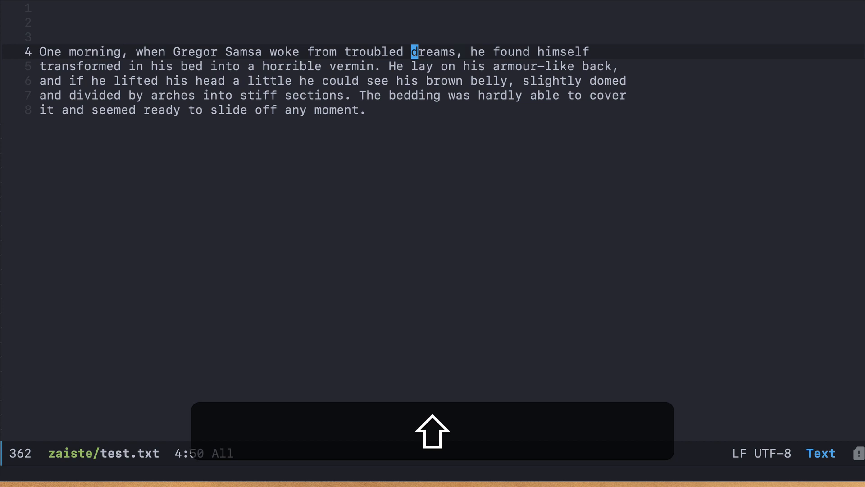
{"action": "key", "text": "h"}
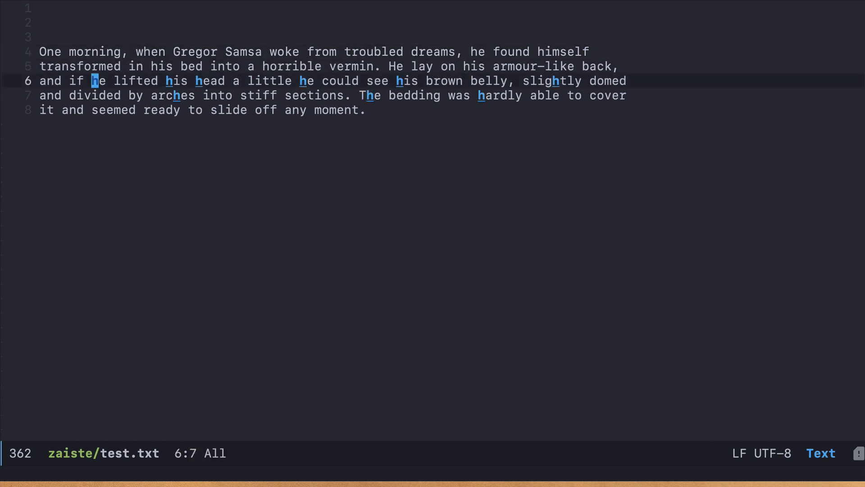
{"action": "key", "text": "f"}
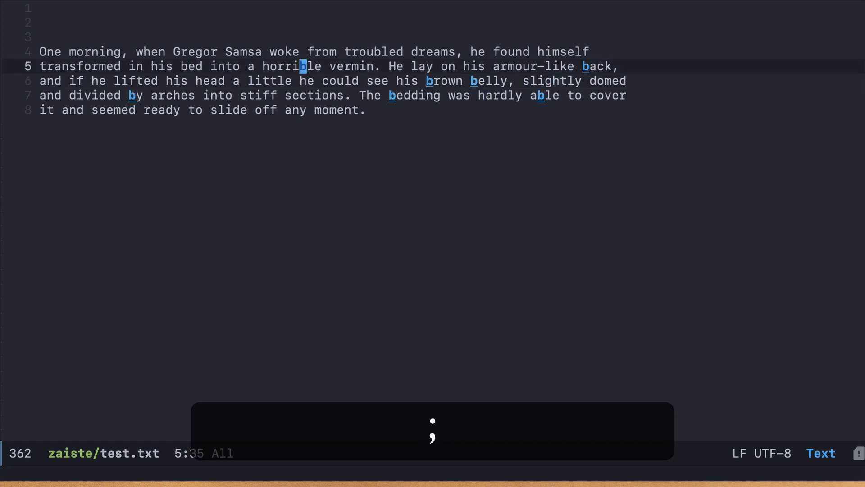
{"action": "key", "text": "j"}
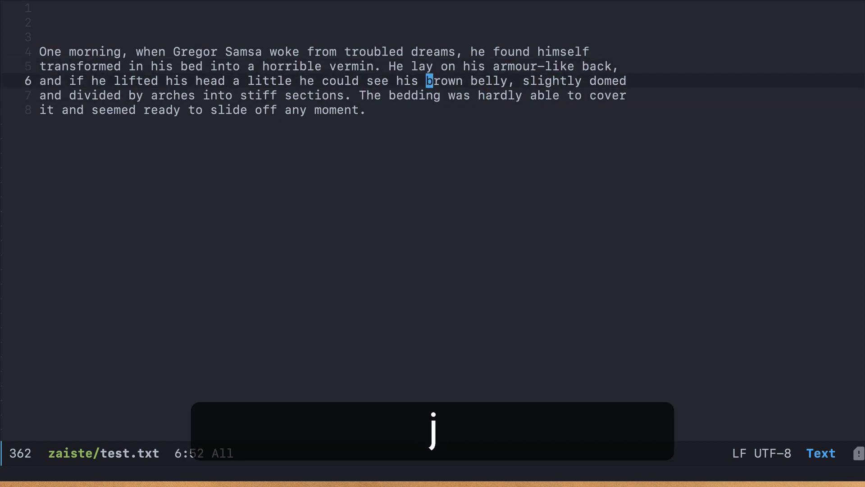
{"action": "key", "text": ";"}
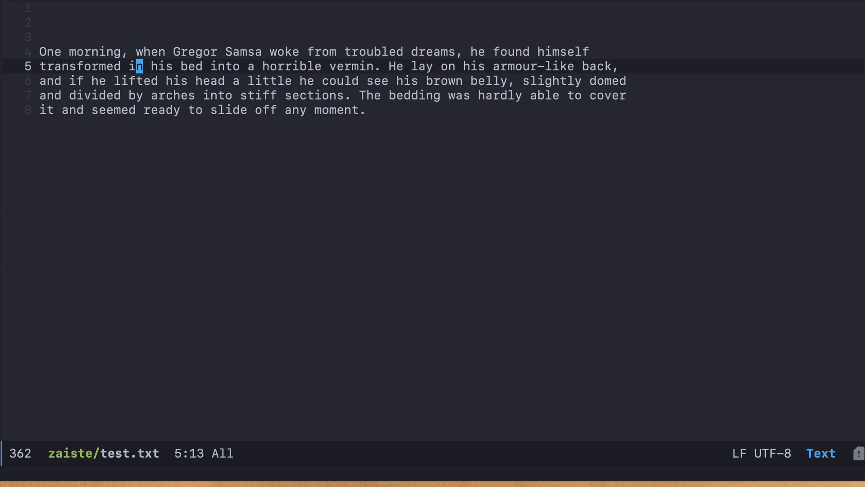
Hop from 'in' to 'his', 'could' and 'he', ending on the l of 'lifted' and cancelling the unfinished jump
{"action": "key", "text": "w"}
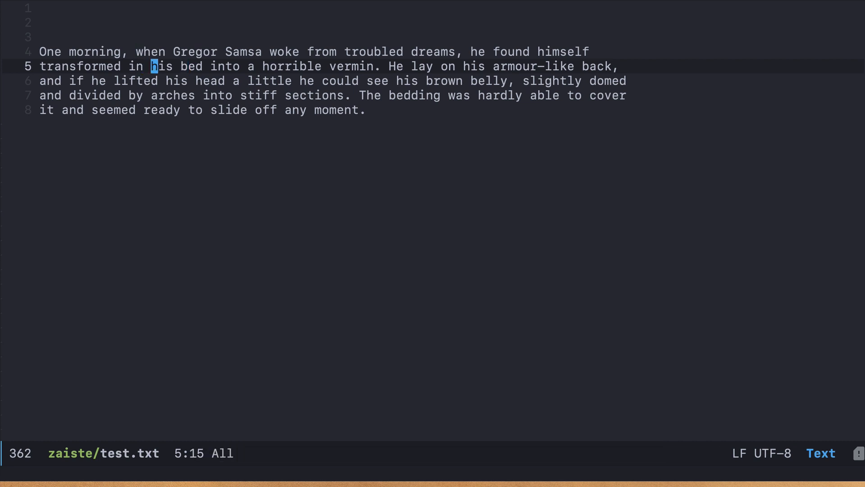
{"action": "key", "text": "v"}
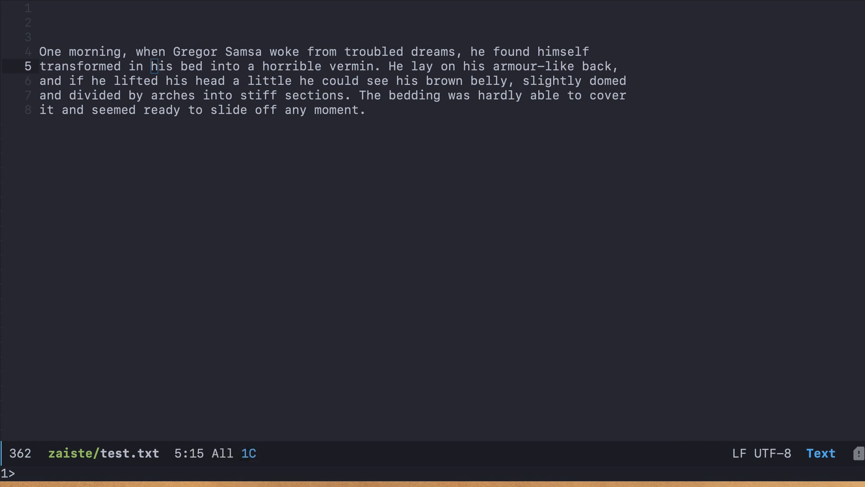
{"action": "key", "text": "b"}
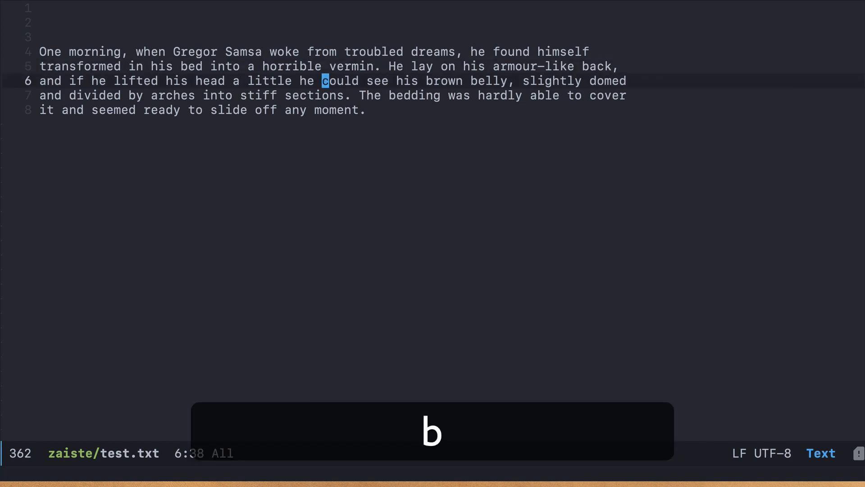
{"action": "key", "text": "b"}
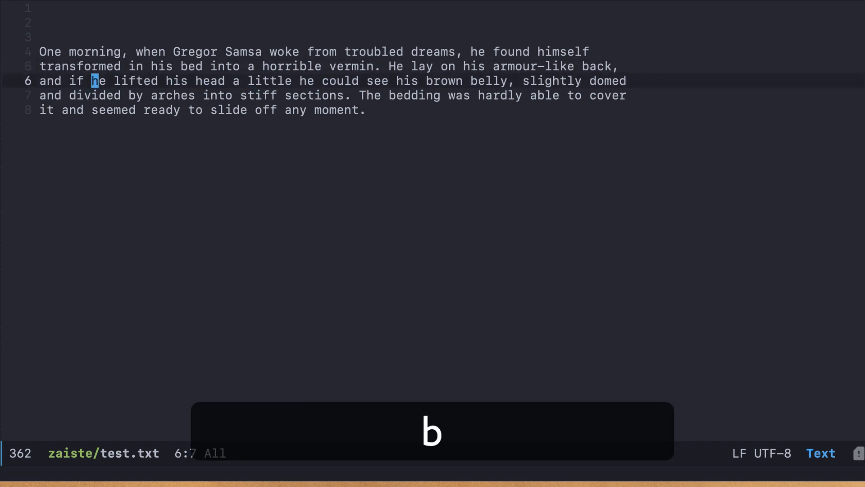
{"action": "key", "text": "w"}
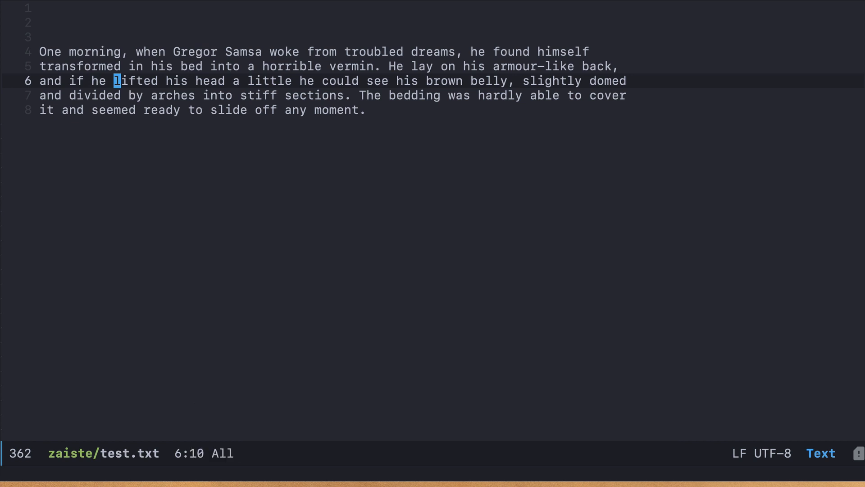
{"action": "key", "text": "f"}
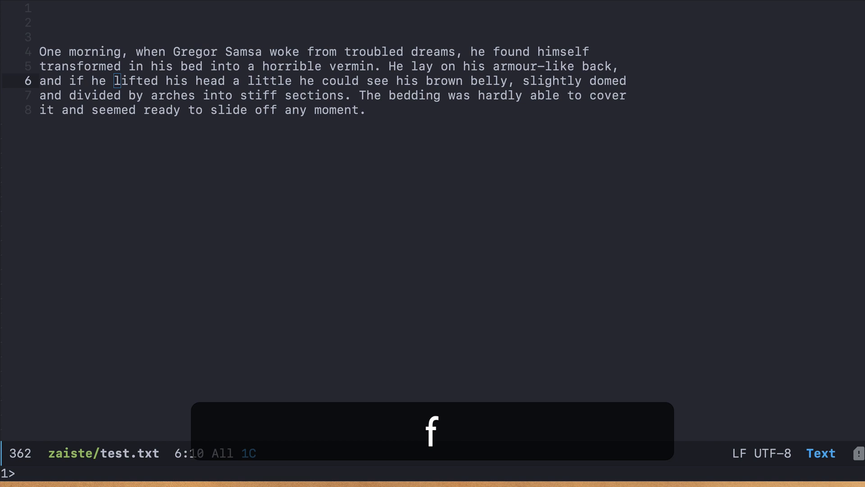
{"action": "type", "text": ";"}
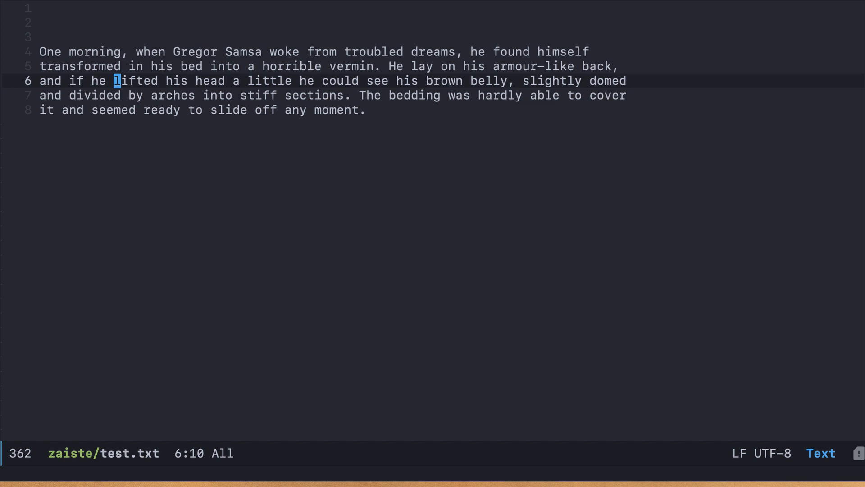
{"action": "key", "text": "e"}
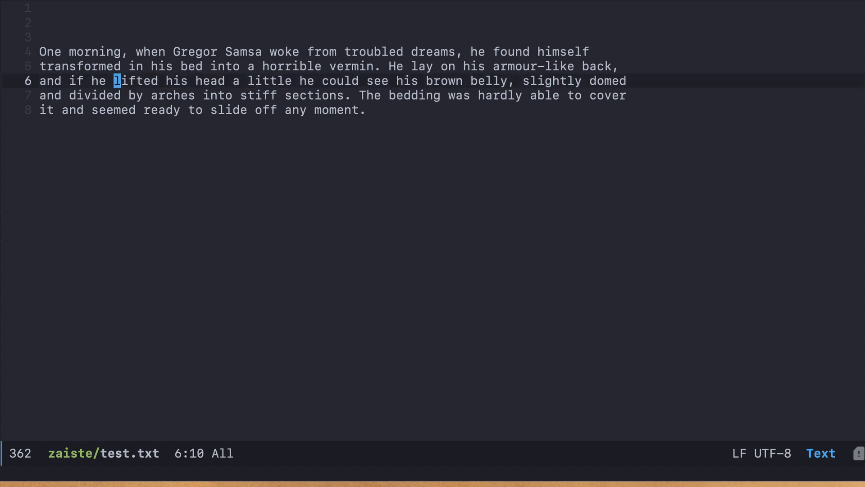
Switch to the evil-snipe GitHub README in Safari and scroll down to the Install and global-mode setup section
{"action": "key", "text": "cmd+tab"}
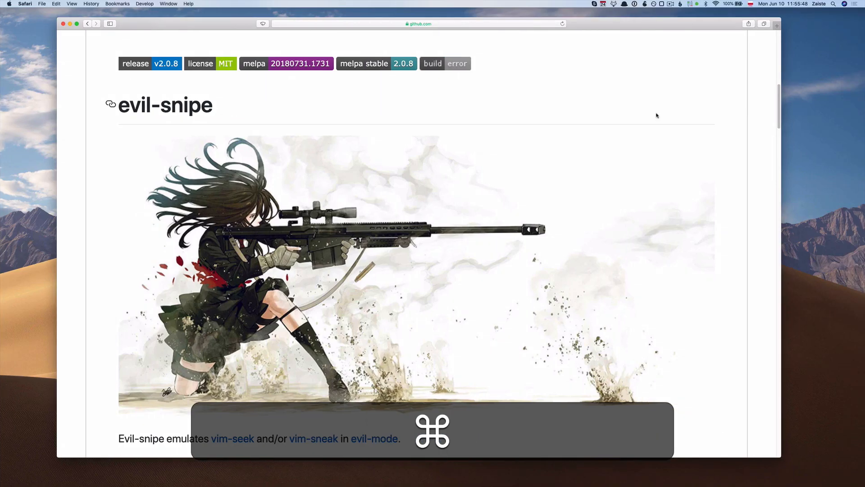
{"action": "scroll", "scroll_direction": "down", "scroll_amount": 3}
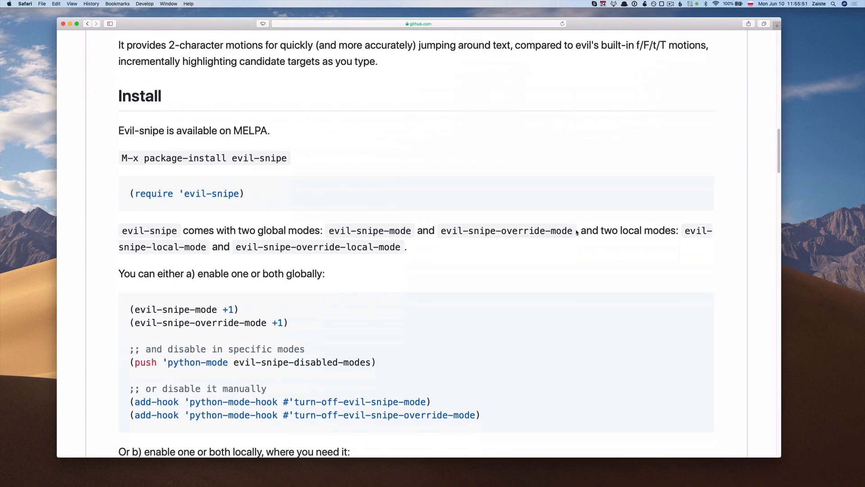
{"action": "scroll", "scroll_direction": "down", "scroll_amount": 3}
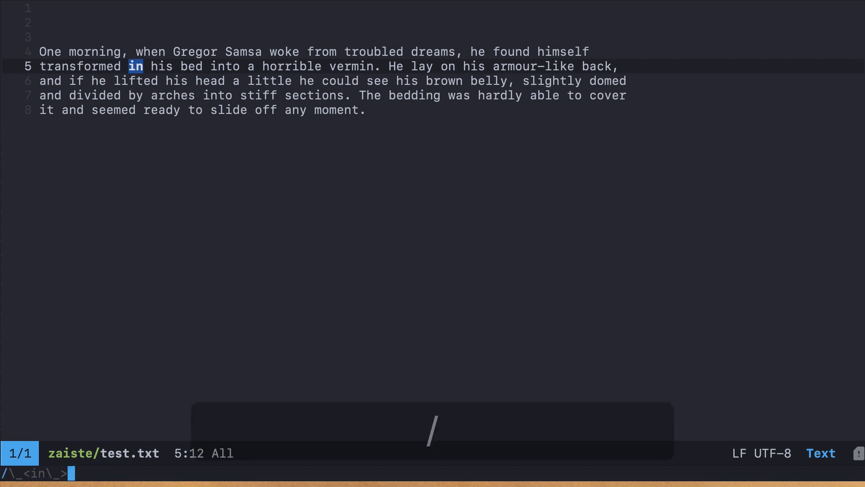
Quit the whole-word search for 'in', leaving the cursor on that word on line 5
{"action": "key", "text": "Escape"}
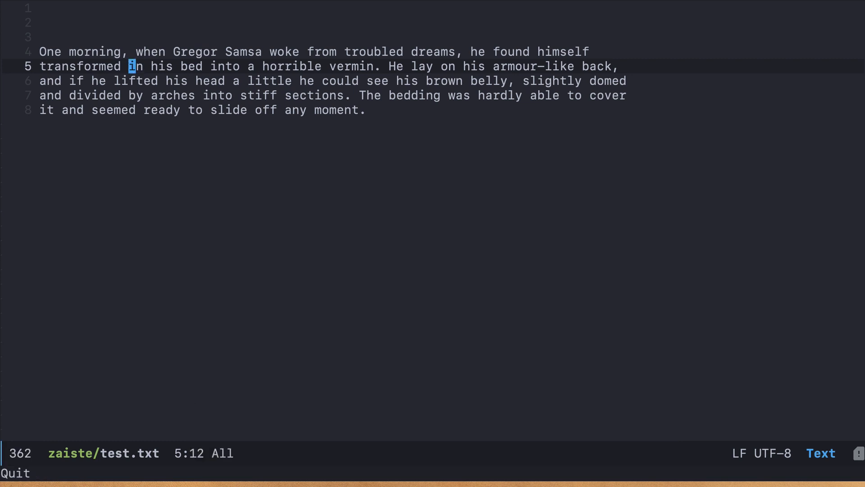